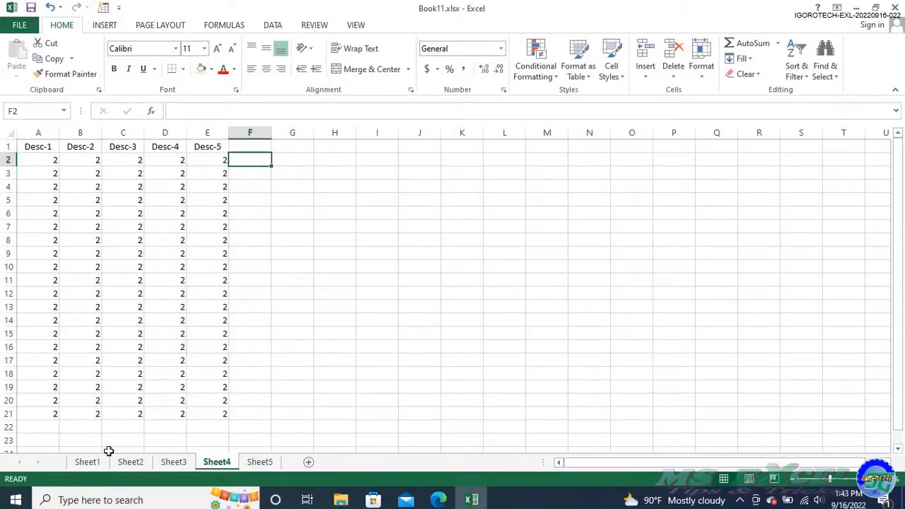
Review the Sheet2, Sheet4 and Sheet5 worksheets' Desc-1 to Desc-5 data
click(87, 461)
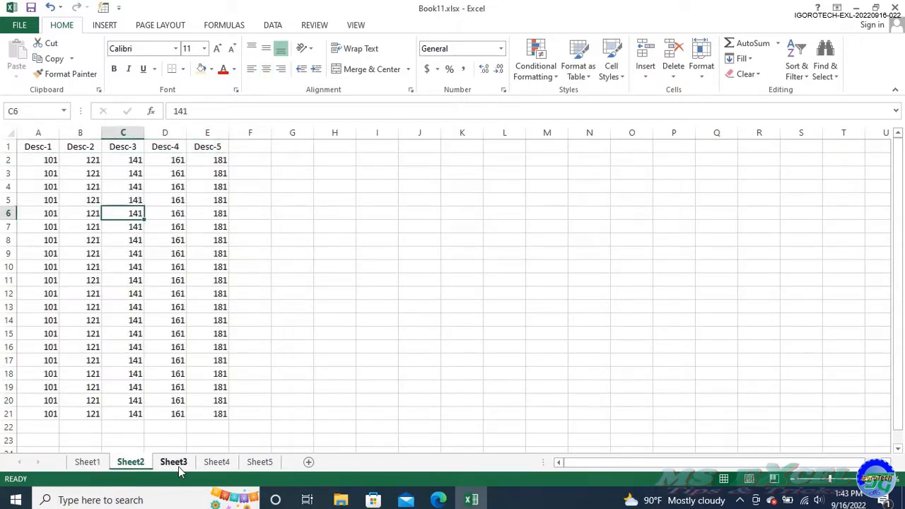
click(217, 462)
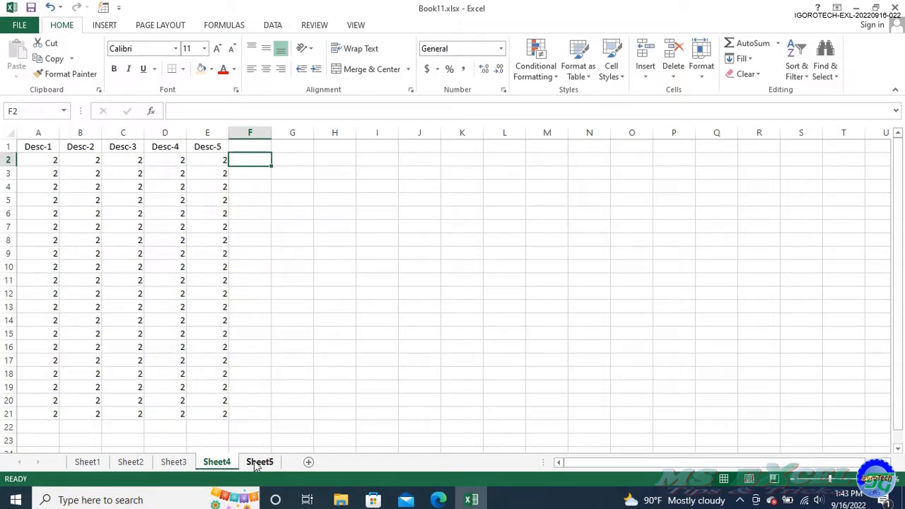
click(259, 461)
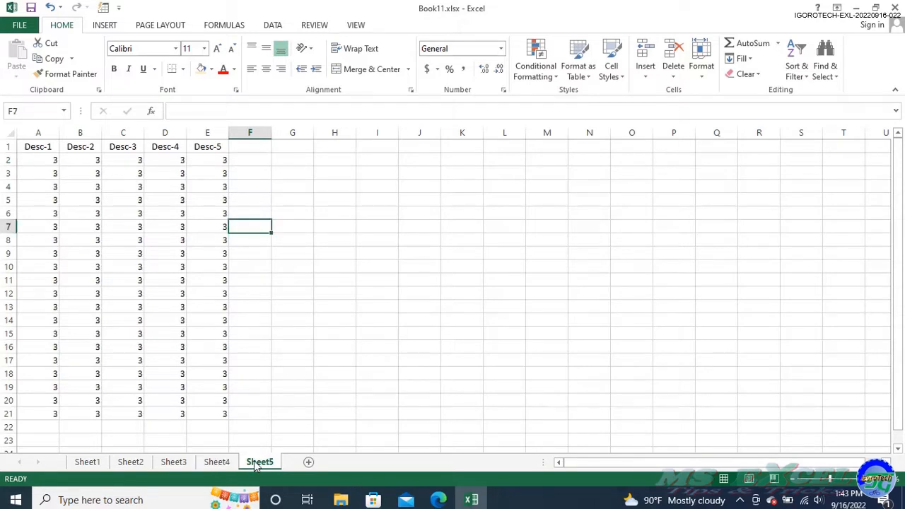
Select Sheet1 and add the Sheet2 and Sheet3 tabs to the sheet group
click(87, 461)
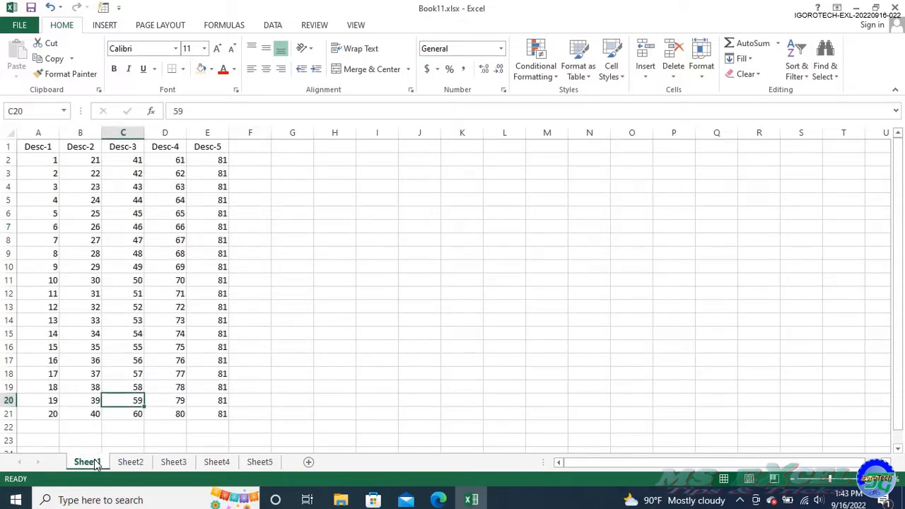
click(130, 461)
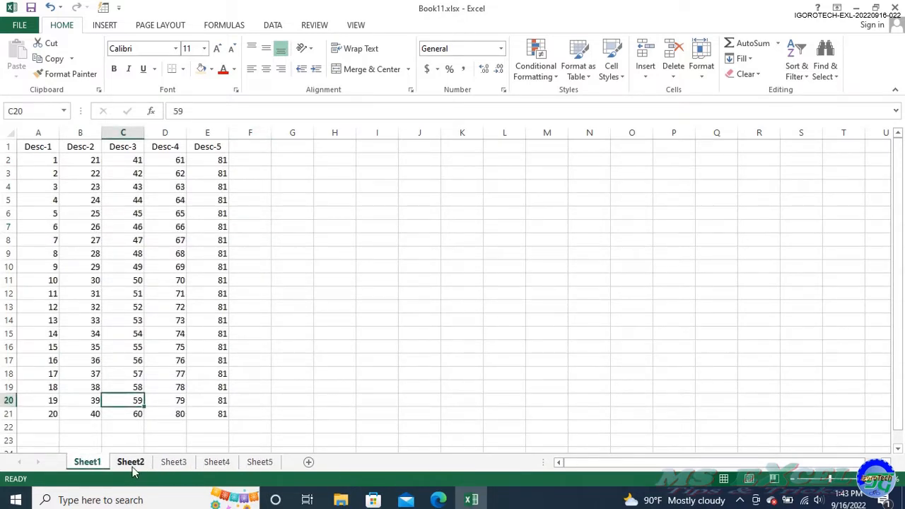
click(216, 461)
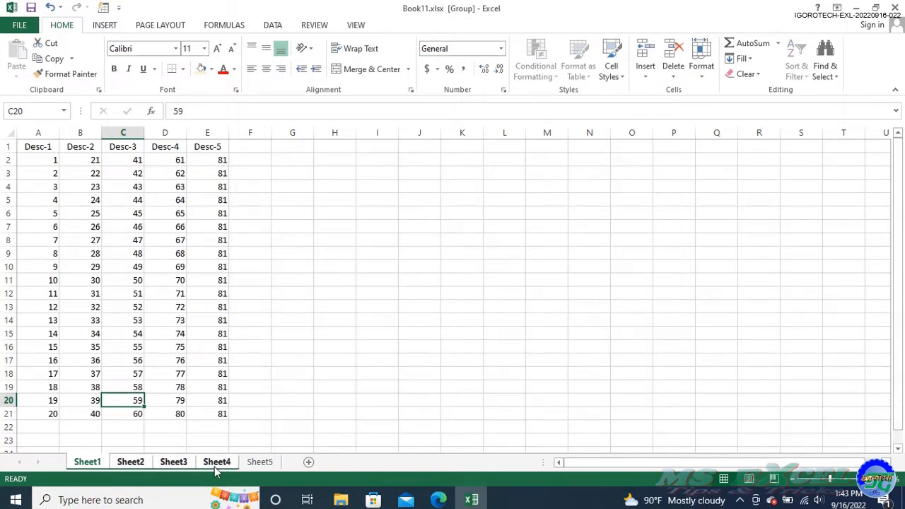
mouse_move(223, 458)
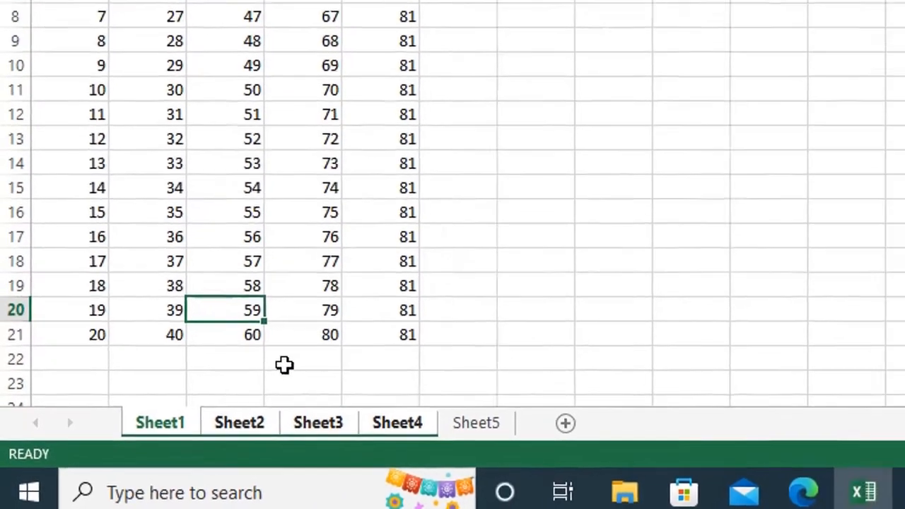
Bold the Desc-1 values A2:A21 on the grouped sheets, then check Sheet5
click(211, 69)
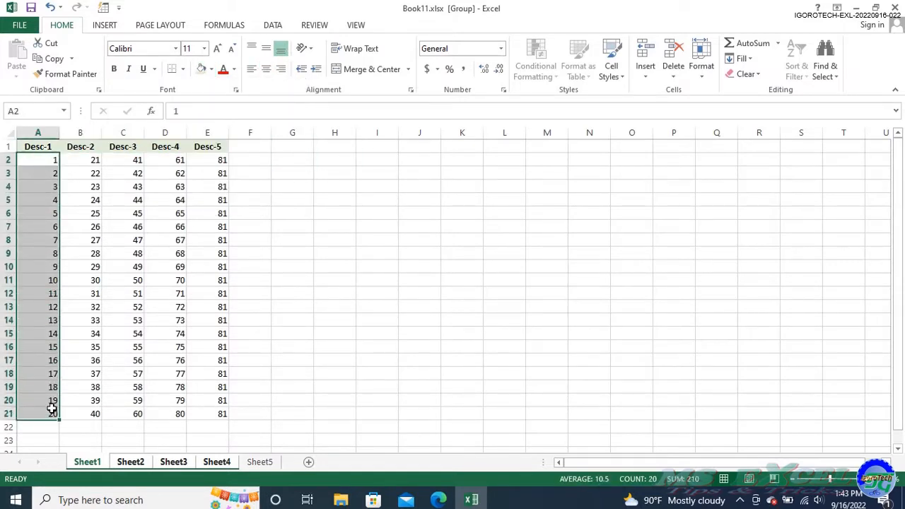
click(249, 185)
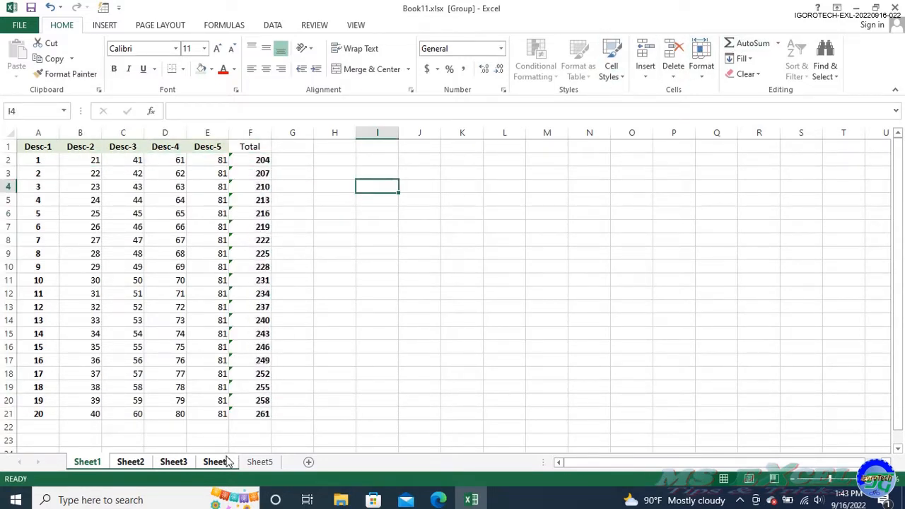
click(87, 461)
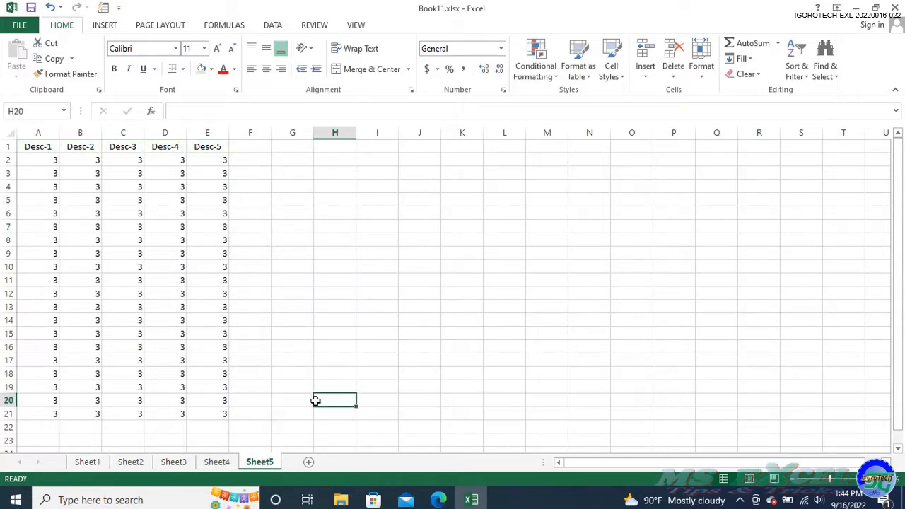
Ungroup the sheets from the Sheet4 tab's context menu
right_click(216, 461)
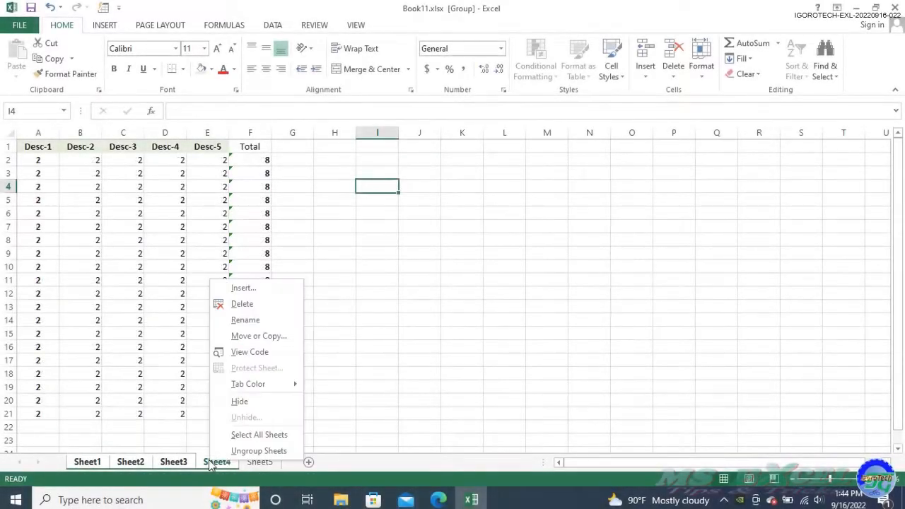
mouse_move(259, 450)
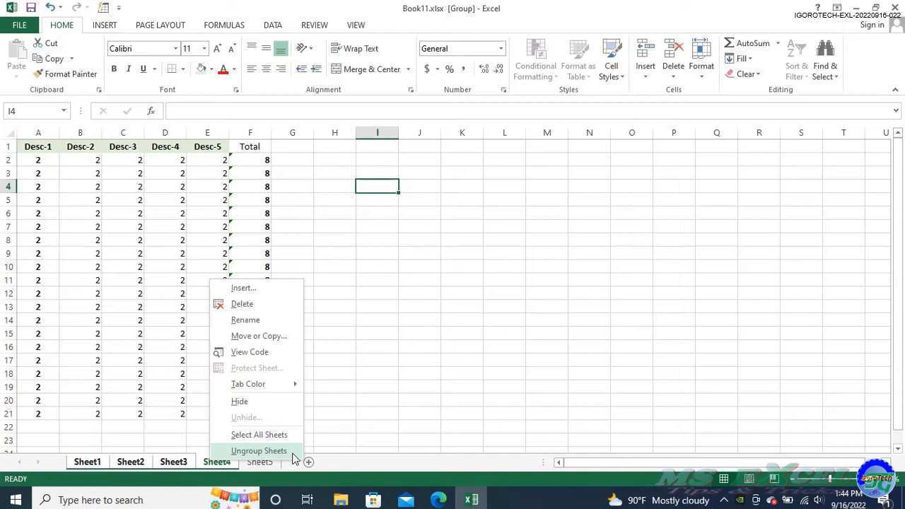
click(259, 450)
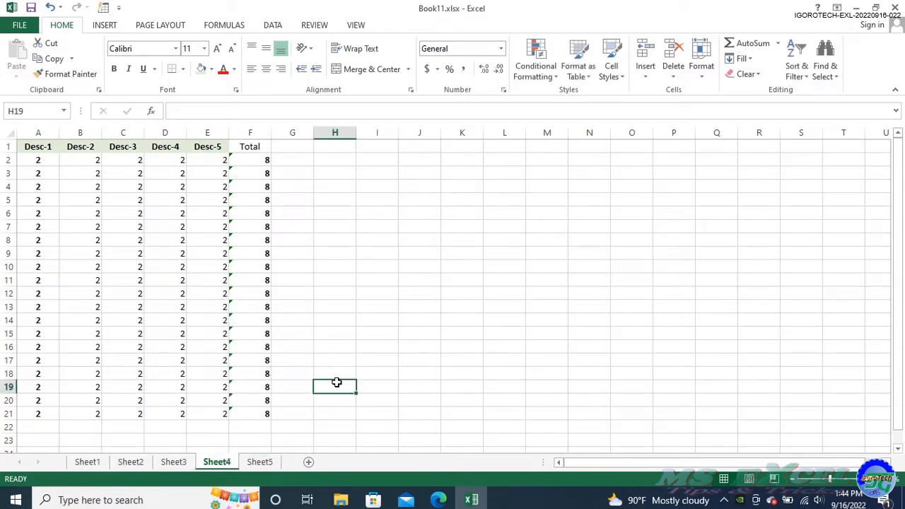